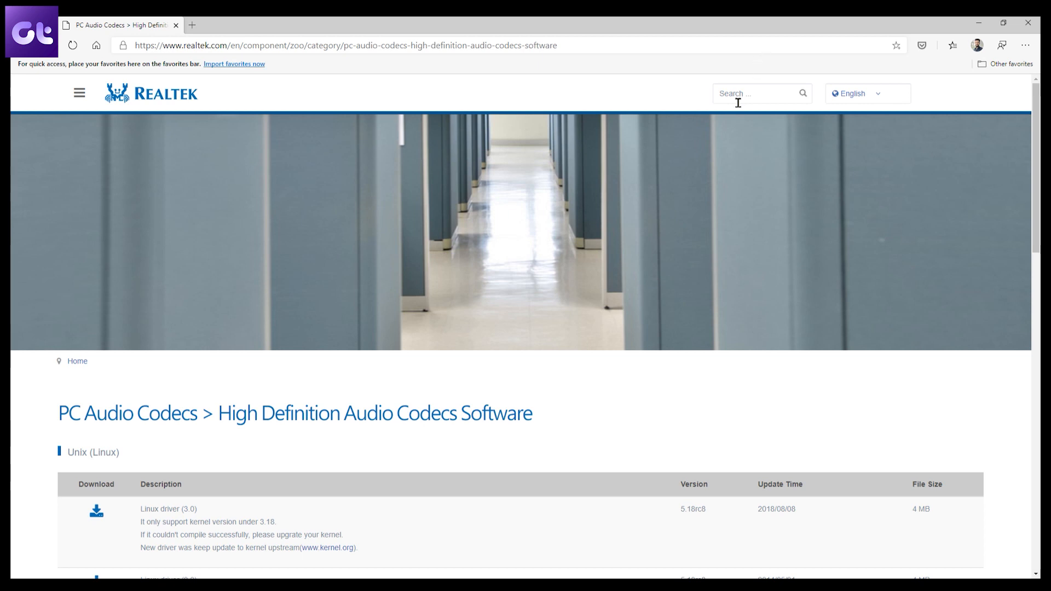
- Start the driver update for the Realtek(R) Audio device under Sound, video and game controllers
{"action": "scroll", "scroll_direction": "down", "scroll_amount": 3}
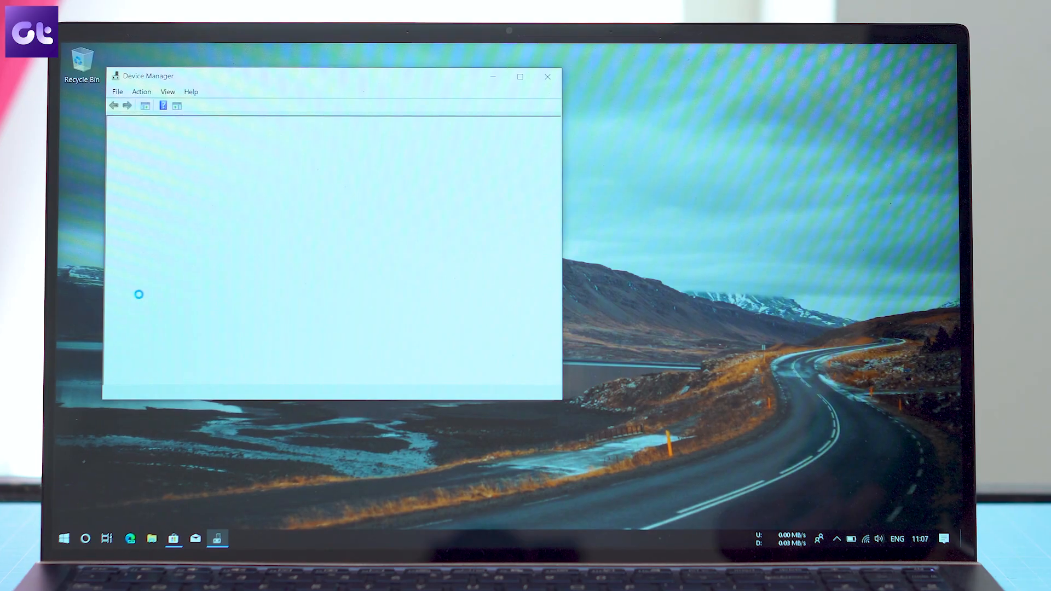
{"action": "right_click", "coordinate": [202, 277]}
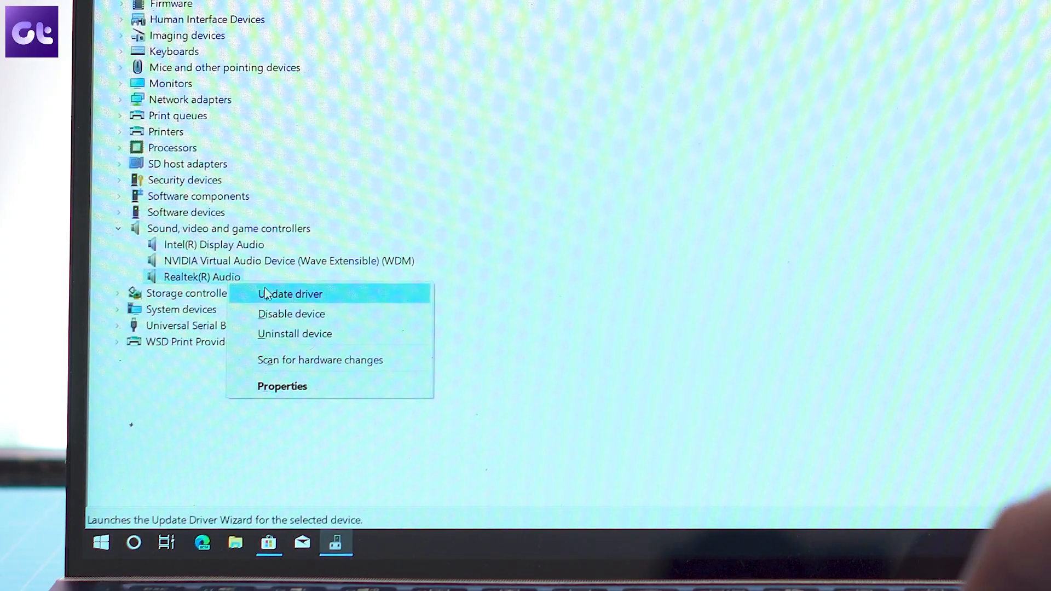
{"action": "left_click", "coordinate": [289, 293]}
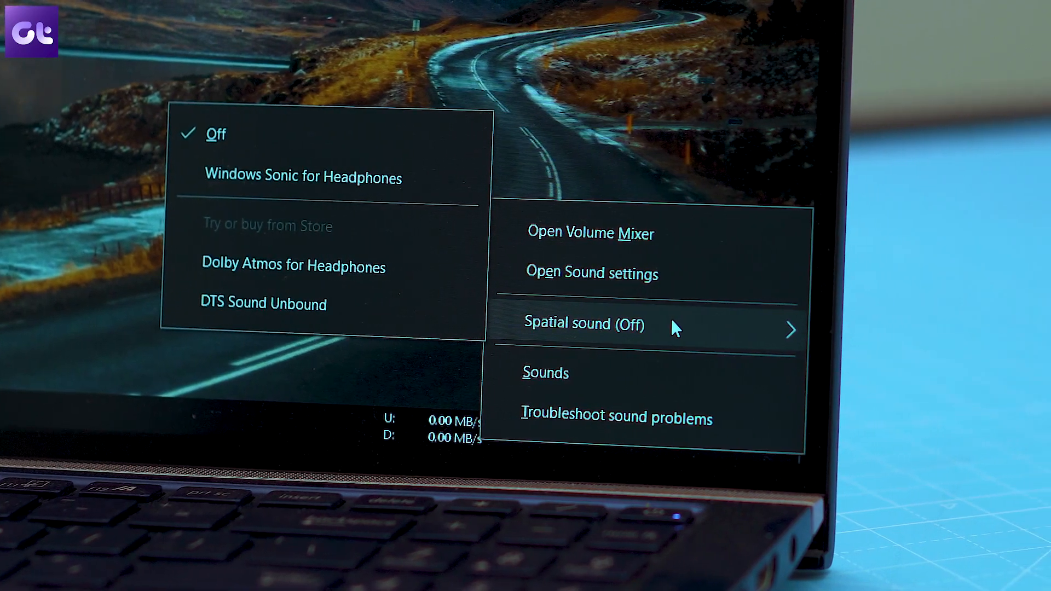
- In Volume Mixer, raise the Realtek speakers' device volume and lower System Sounds to 12
{"action": "left_click", "coordinate": [590, 232]}
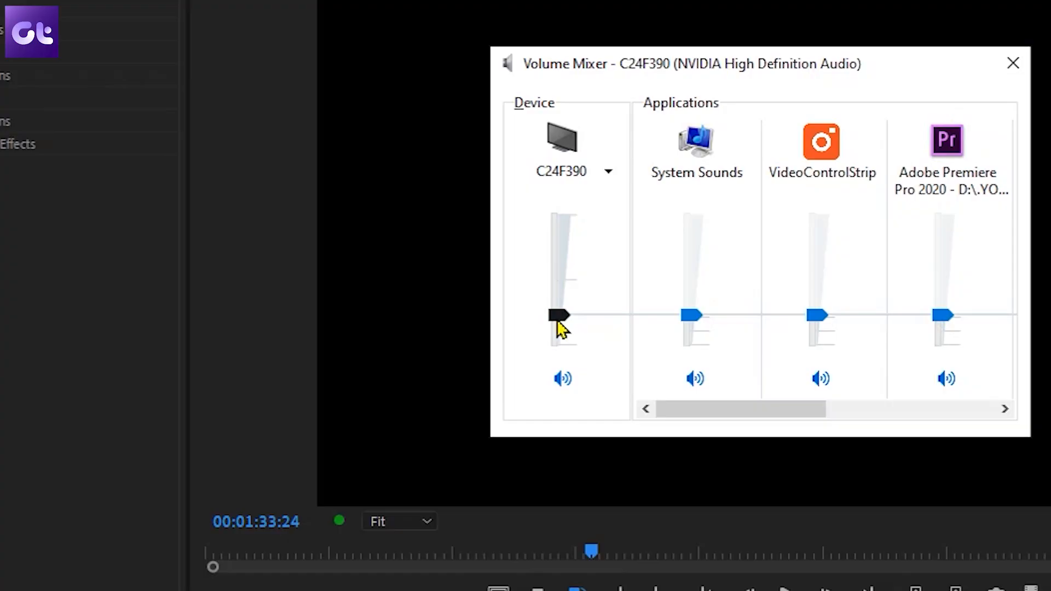
{"action": "left_click_drag", "start_coordinate": [559, 315], "coordinate": [550, 279]}
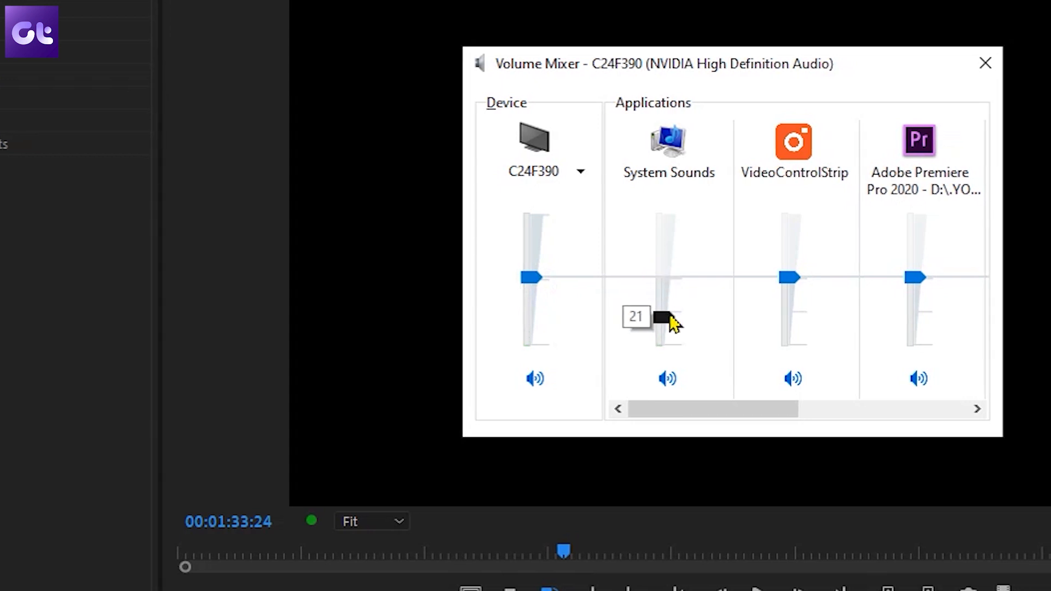
{"action": "left_click_drag", "start_coordinate": [664, 322], "coordinate": [654, 335]}
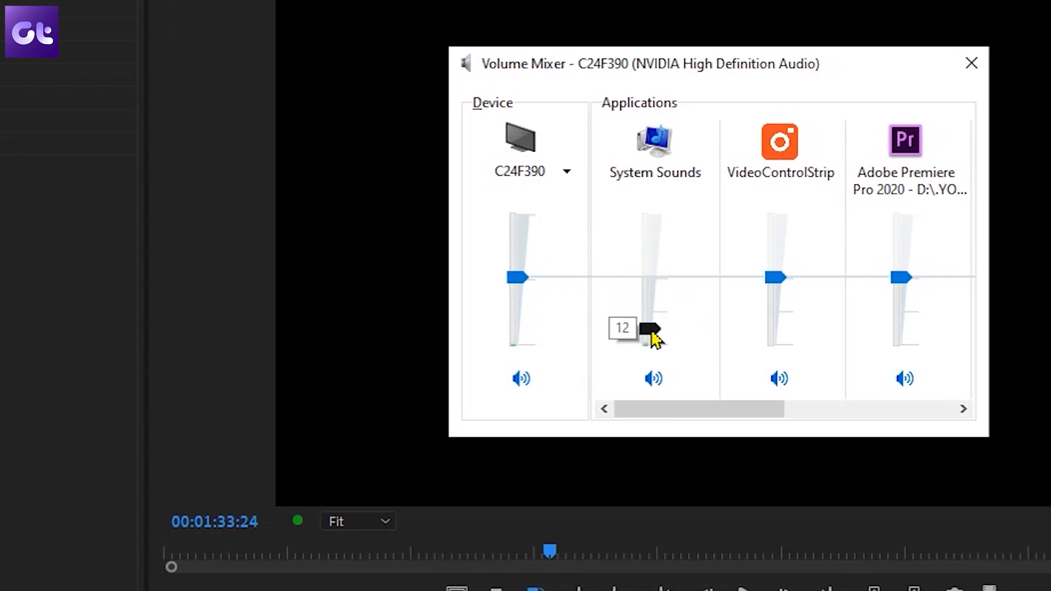
{"action": "left_click_drag", "start_coordinate": [654, 332], "coordinate": [515, 285]}
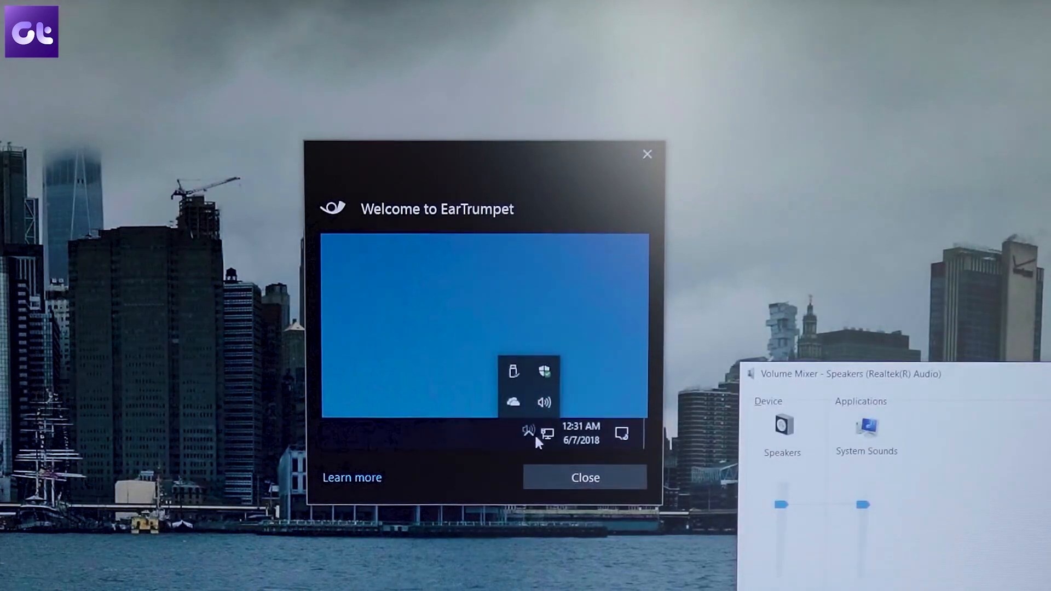
- Dismiss the Welcome to EarTrumpet window
{"action": "left_click", "coordinate": [529, 432]}
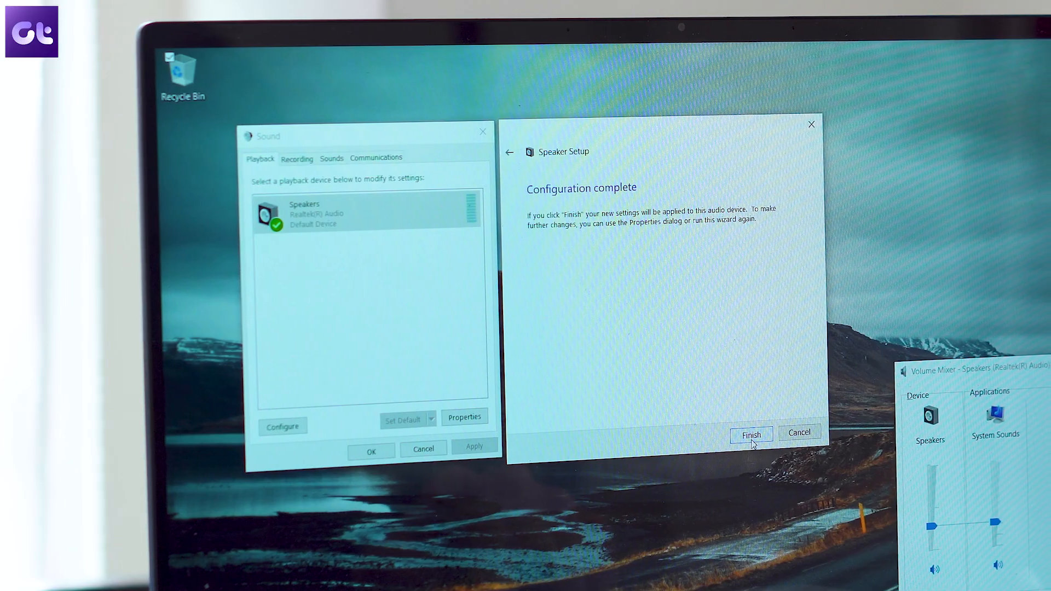
- Finish Speaker Setup and bring up the Speakers device Properties
{"action": "left_click", "coordinate": [750, 433]}
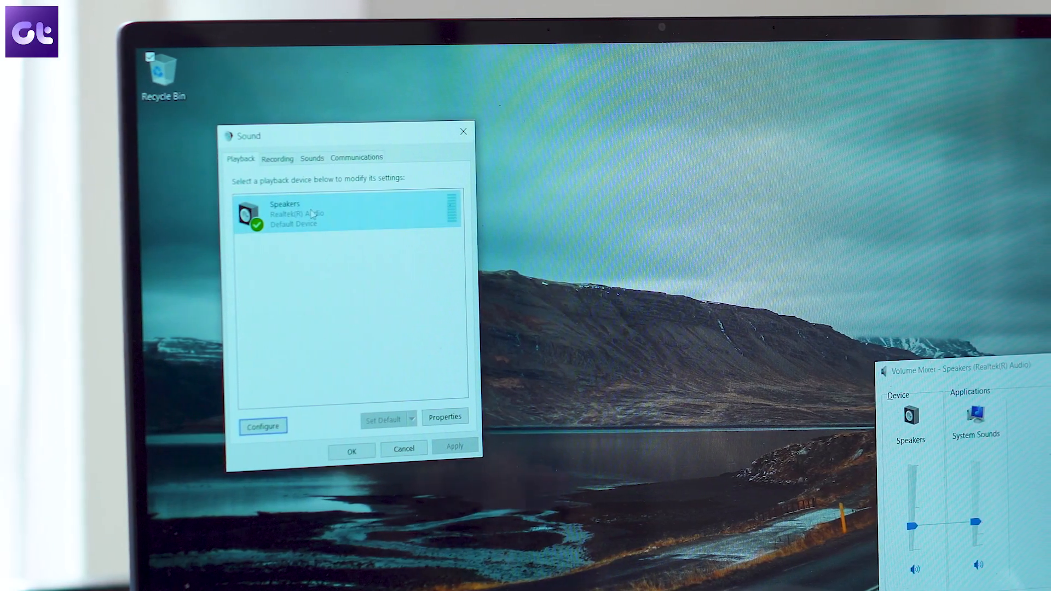
{"action": "right_click", "coordinate": [315, 213]}
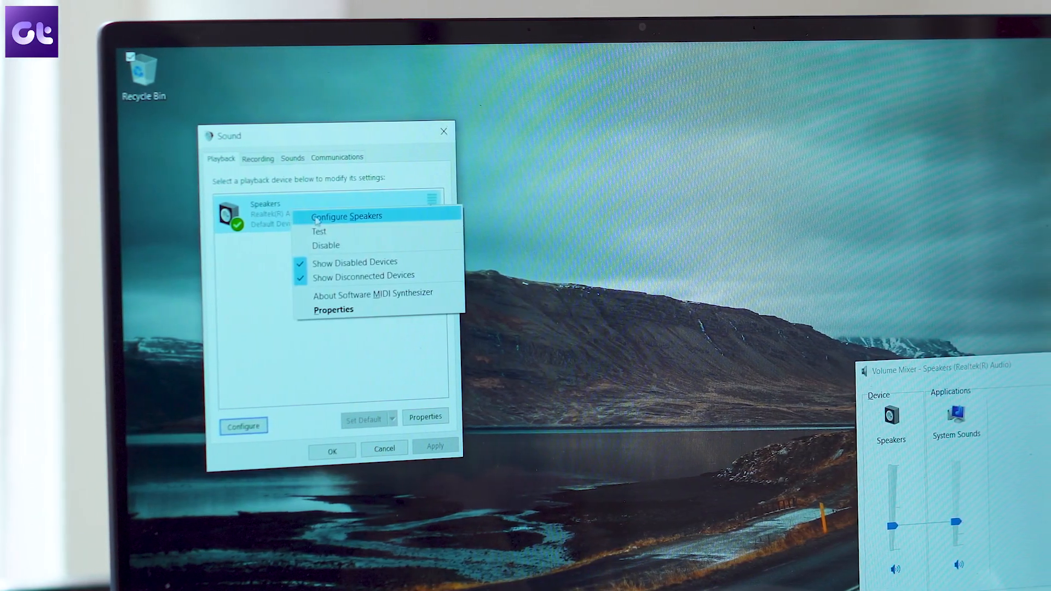
{"action": "left_click", "coordinate": [334, 308]}
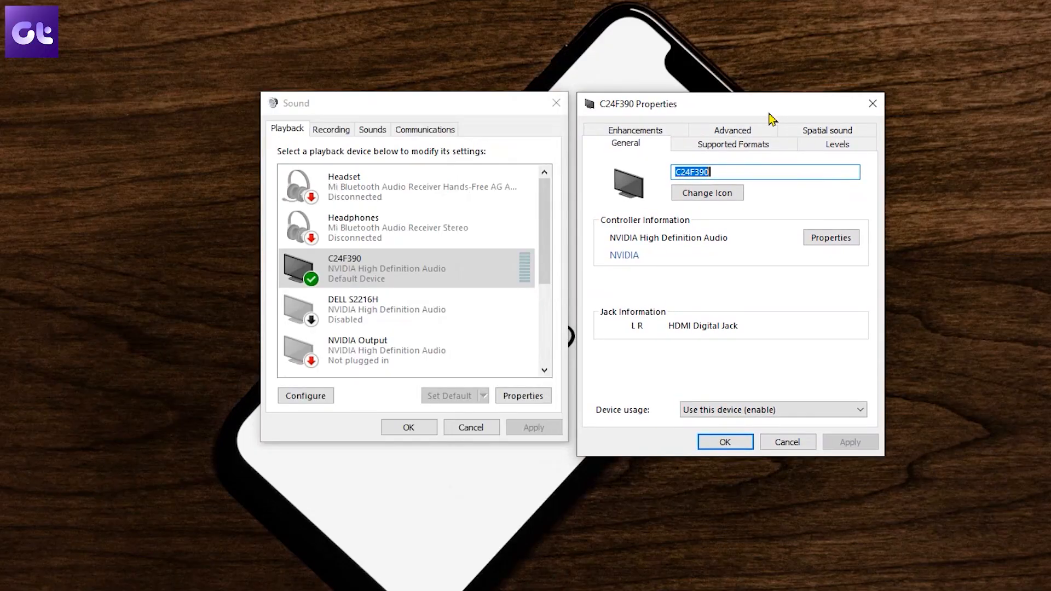
{"action": "mouse_move", "coordinate": [750, 138]}
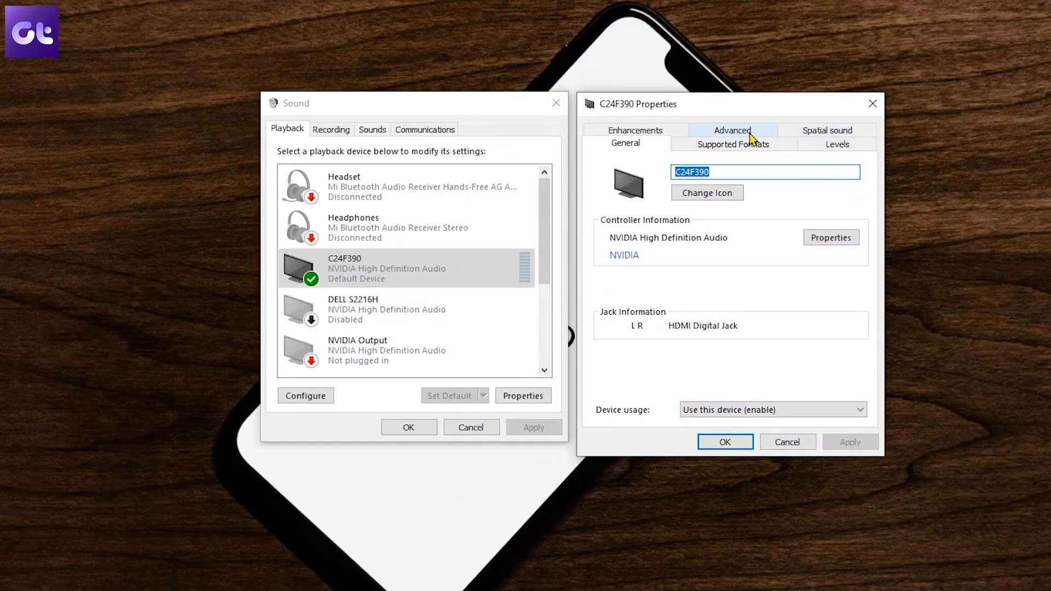
- Enable Loudness Equalization under Enhancements and confirm its release-time settings
{"action": "left_click", "coordinate": [635, 130]}
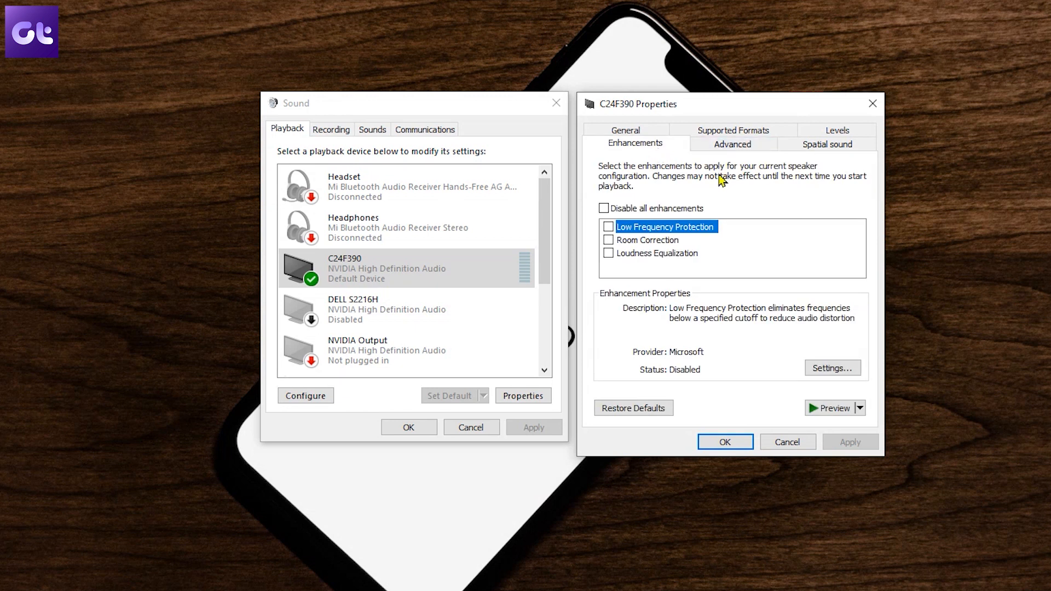
{"action": "left_click", "coordinate": [658, 252]}
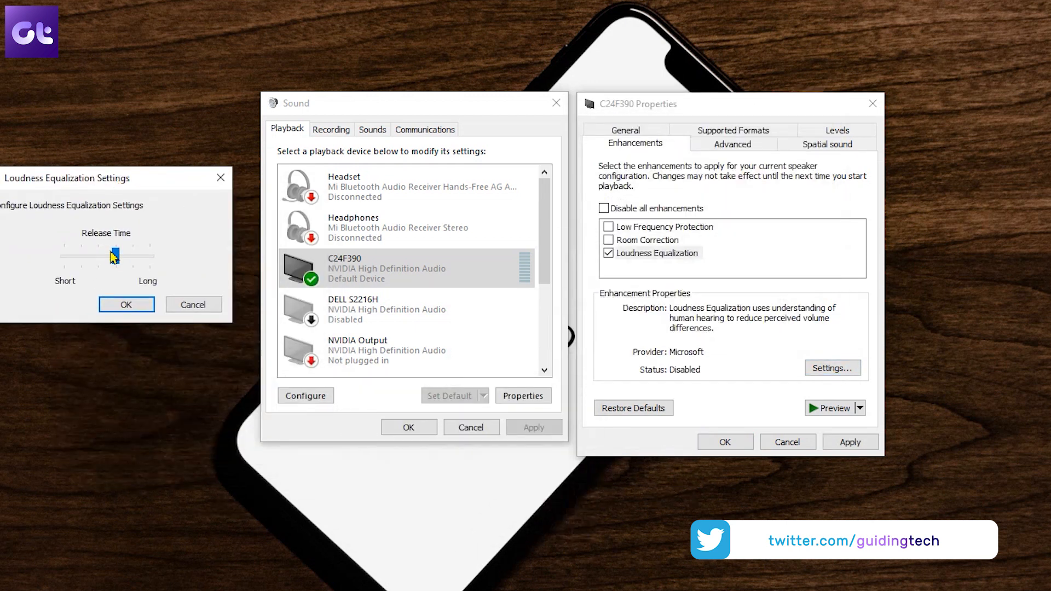
{"action": "left_click", "coordinate": [125, 304]}
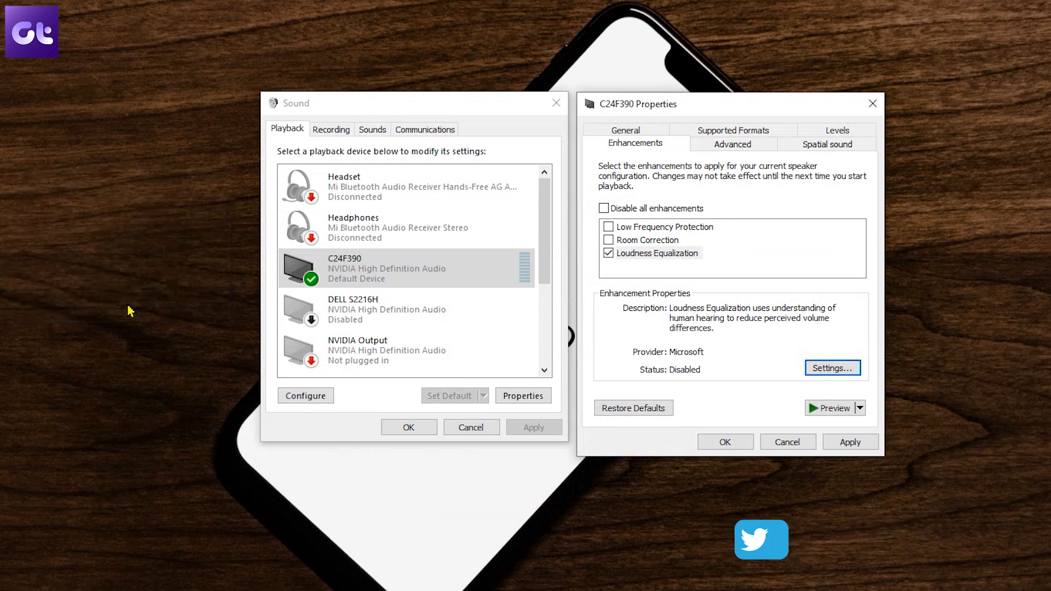
{"action": "mouse_move", "coordinate": [806, 415]}
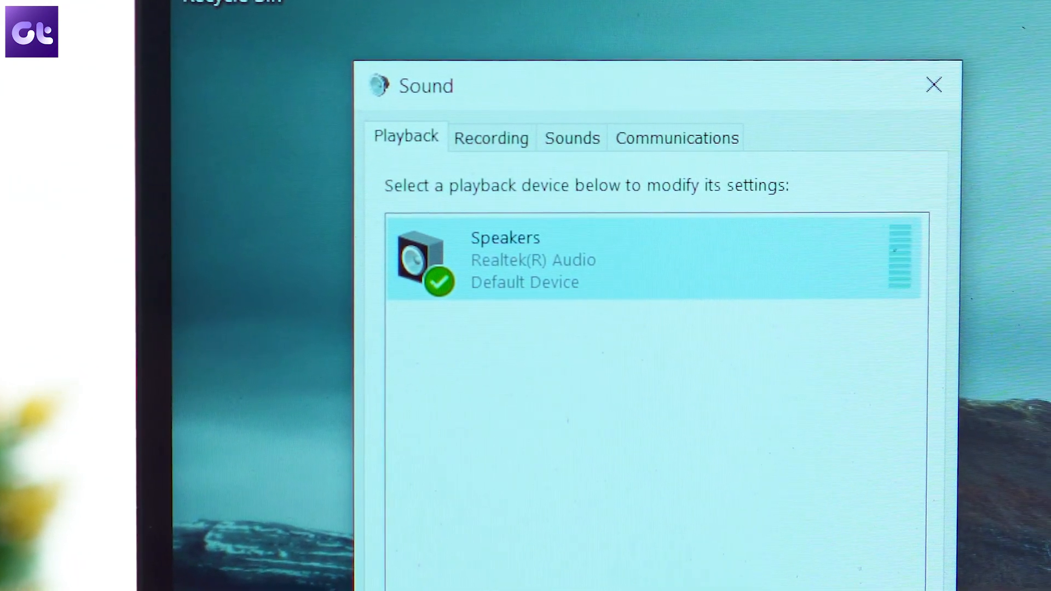
{"action": "left_click", "coordinate": [784, 198]}
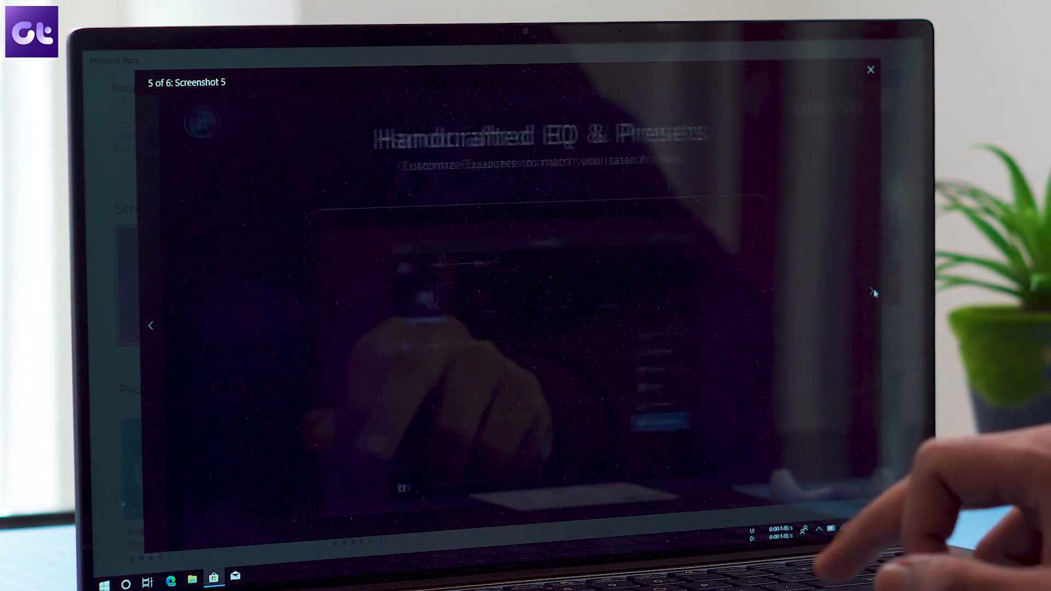
- Advance the Microsoft Store screenshot gallery to the next equalizer screenshot
{"action": "left_click", "coordinate": [873, 294]}
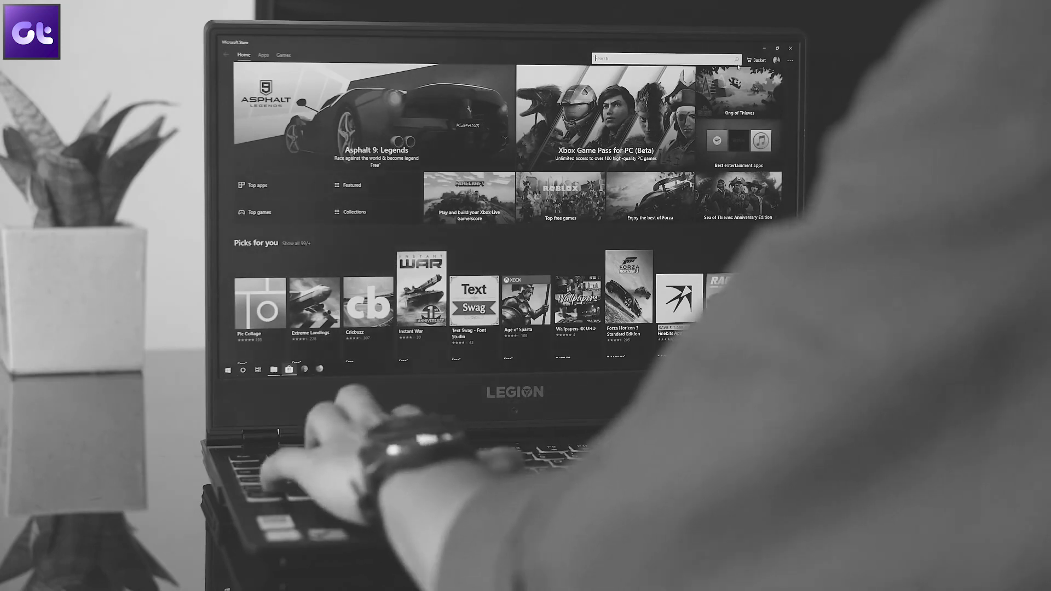
- Launch Boom 3D from the app list, typing 'Your' and 'Zenbook Pro' along the way
{"action": "type", "text": "Your"}
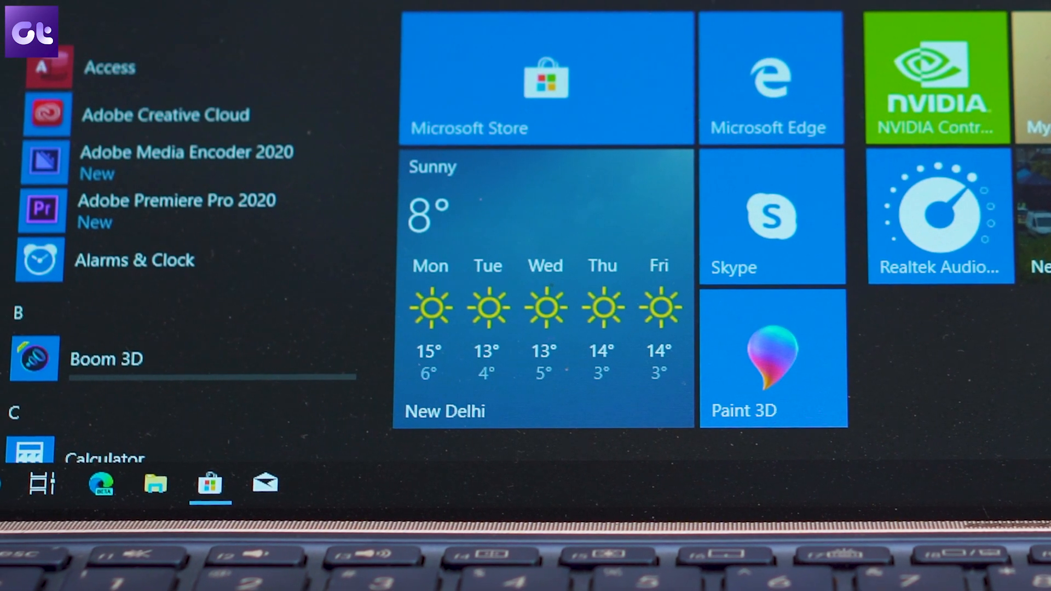
{"action": "left_click", "coordinate": [106, 359]}
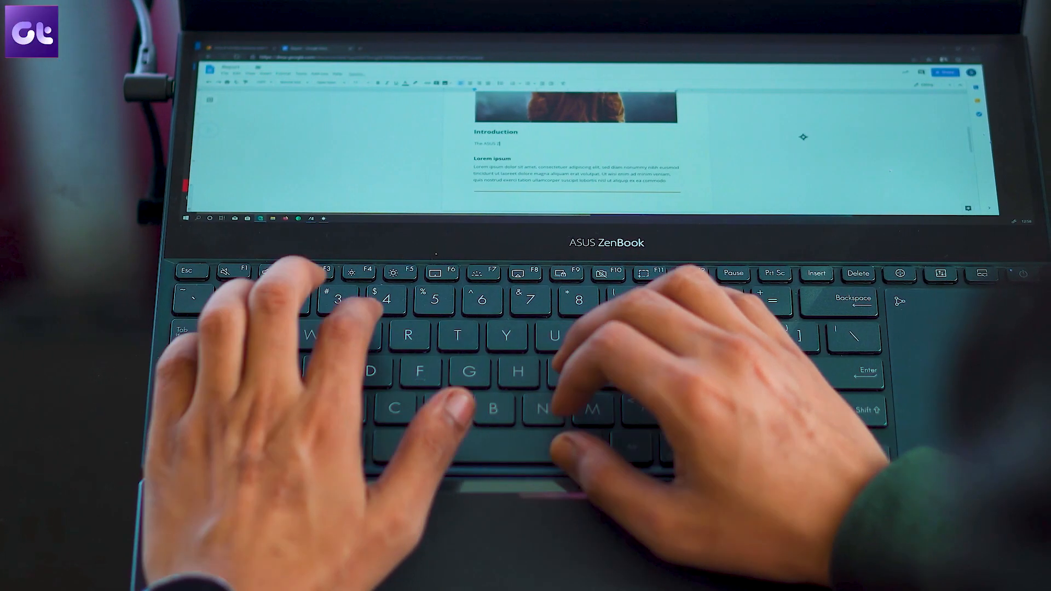
{"action": "type", "text": "Zenbook Pro"}
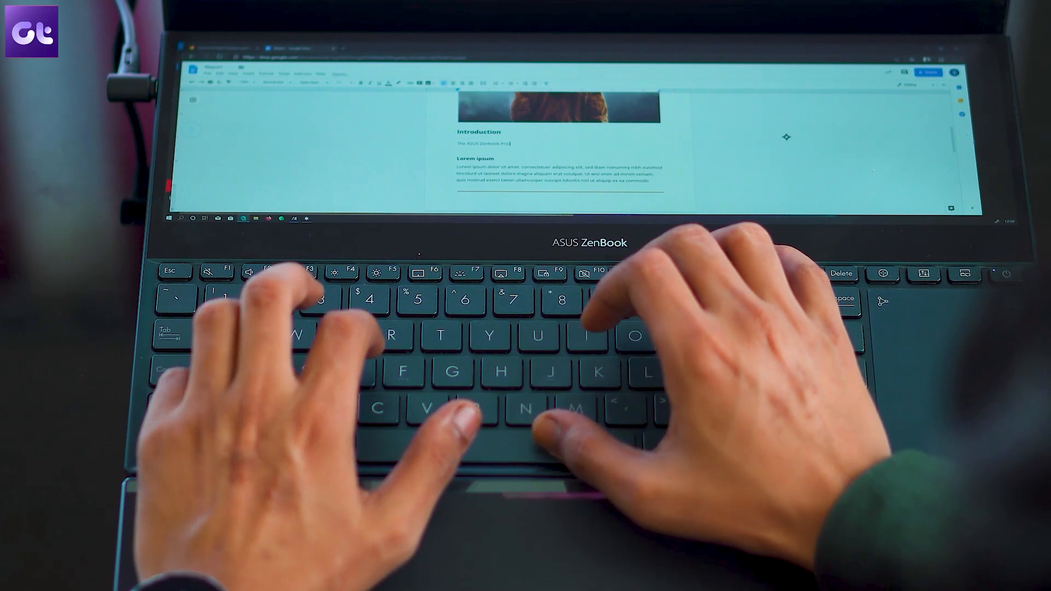